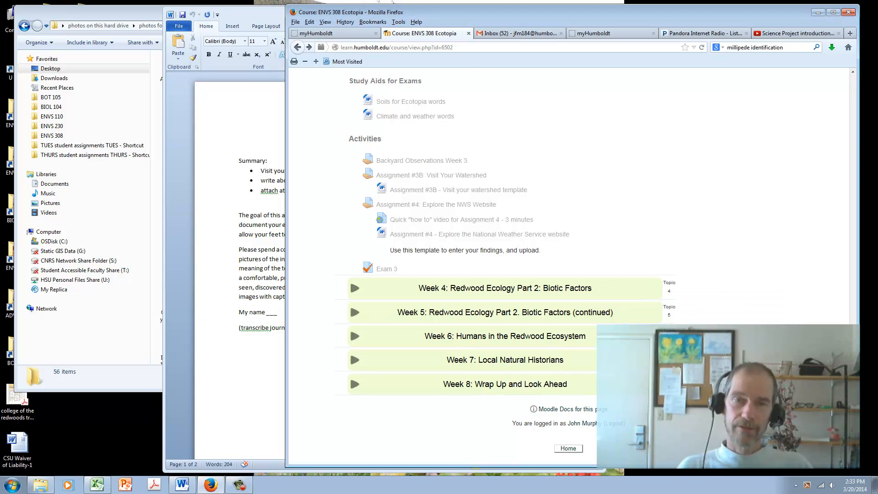
{"action": "mouse_move", "coordinate": [588, 211]}
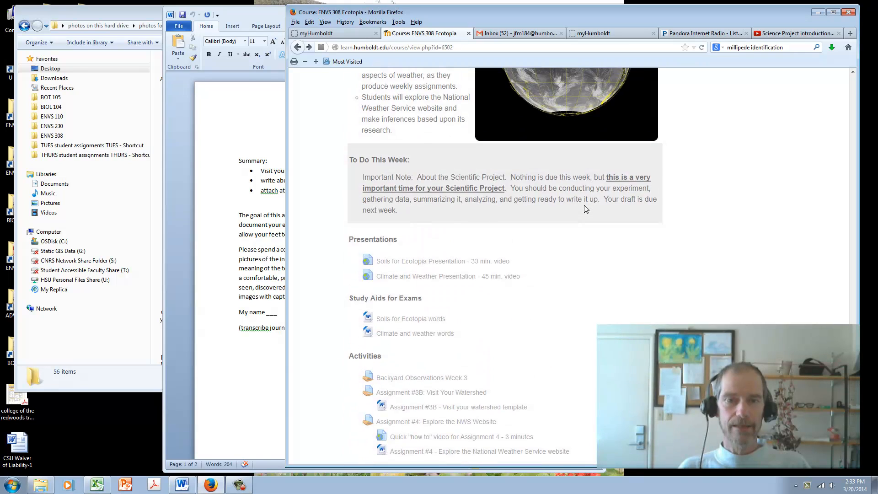
Open the Assignment #3B 'Visit your Watershed' template and zoom out to about 96%
{"action": "scroll", "scroll_direction": "down", "scroll_amount": 3}
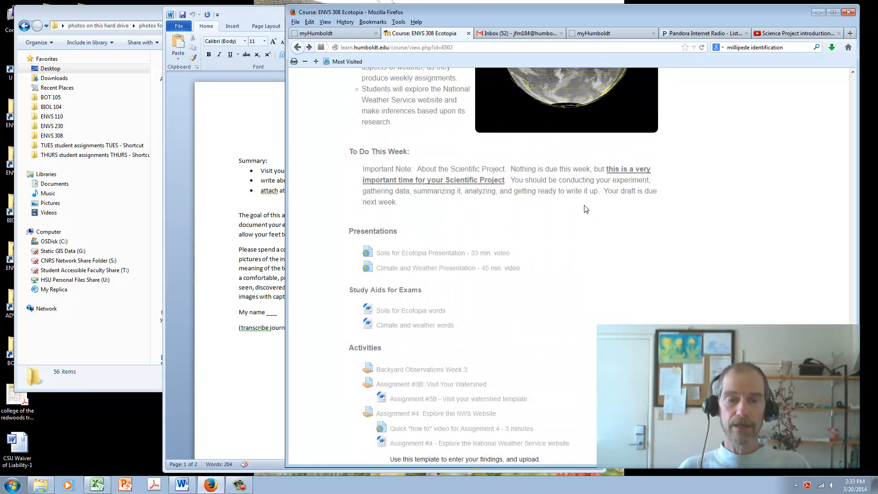
{"action": "scroll", "scroll_direction": "down", "scroll_amount": 3}
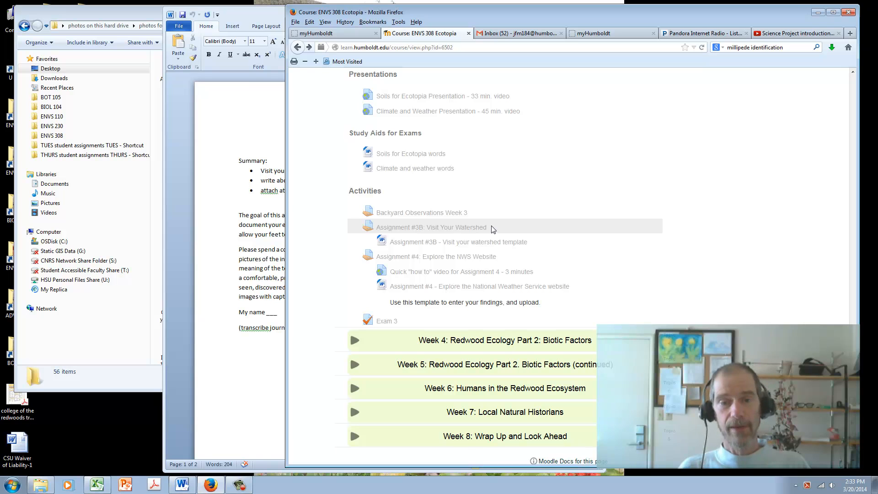
{"action": "mouse_move", "coordinate": [446, 242]}
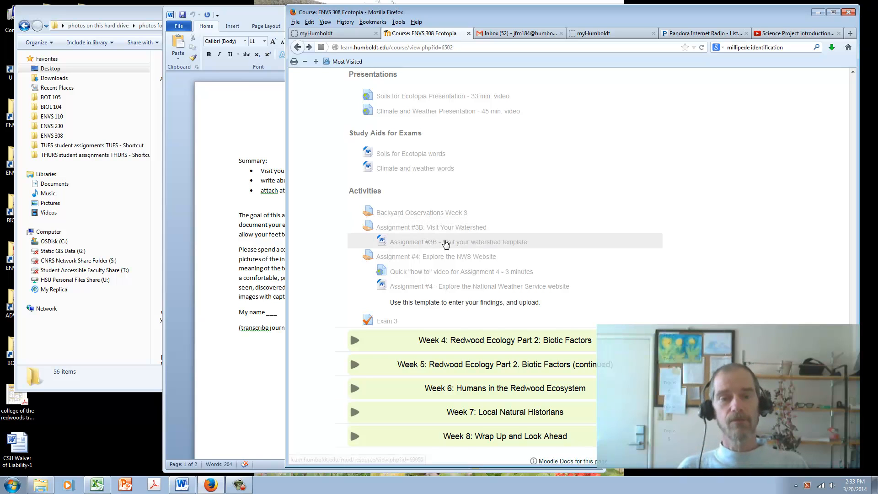
{"action": "left_click", "coordinate": [458, 241]}
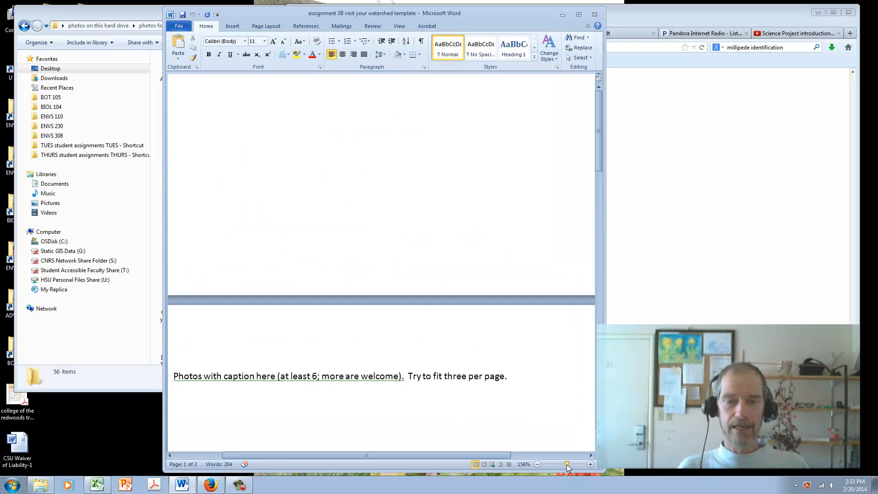
{"action": "left_click_drag", "start_coordinate": [567, 463], "coordinate": [563, 463]}
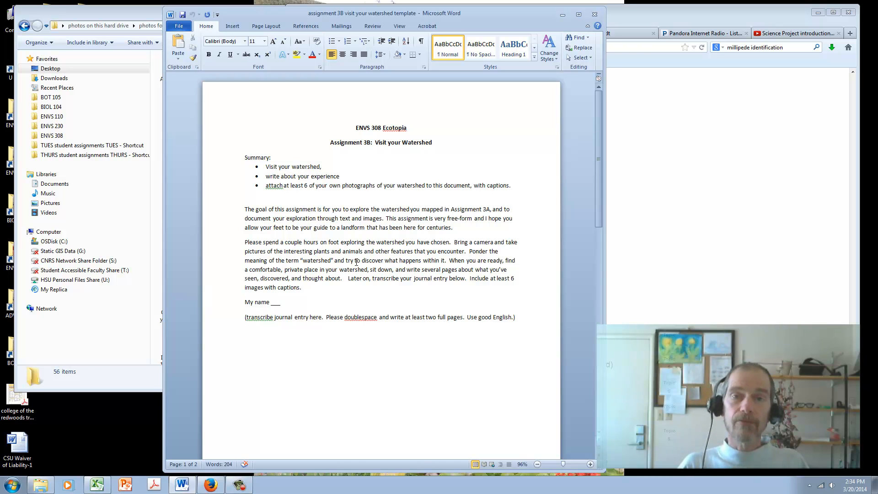
{"action": "left_click", "coordinate": [329, 406]}
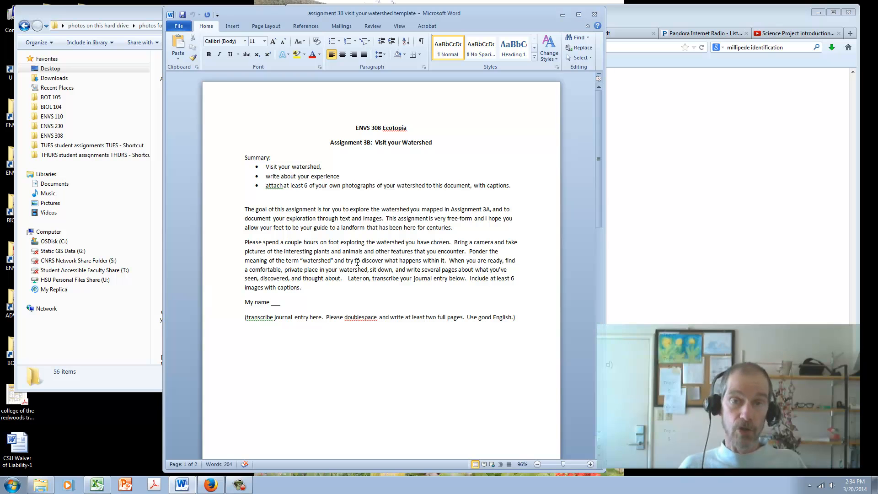
{"action": "left_click", "coordinate": [329, 406]}
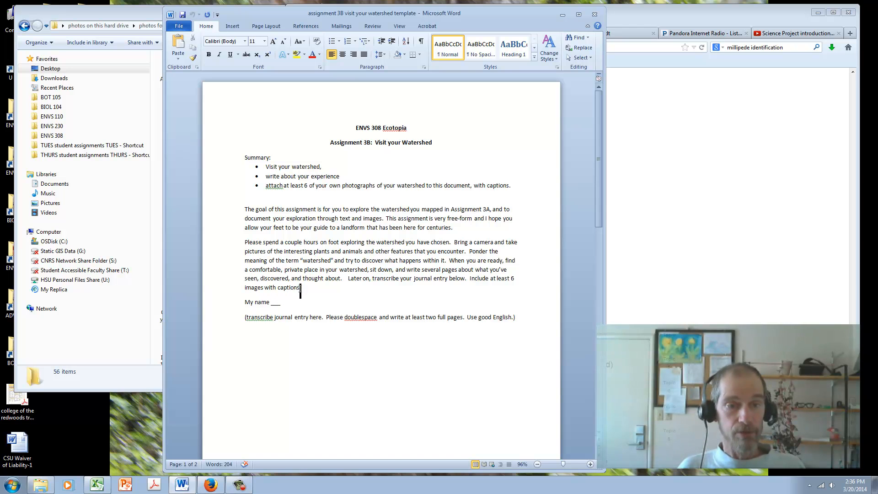
Replace both instruction paragraphs with the heading 'Journal Entry:'
{"action": "left_click_drag", "start_coordinate": [263, 175], "coordinate": [302, 291]}
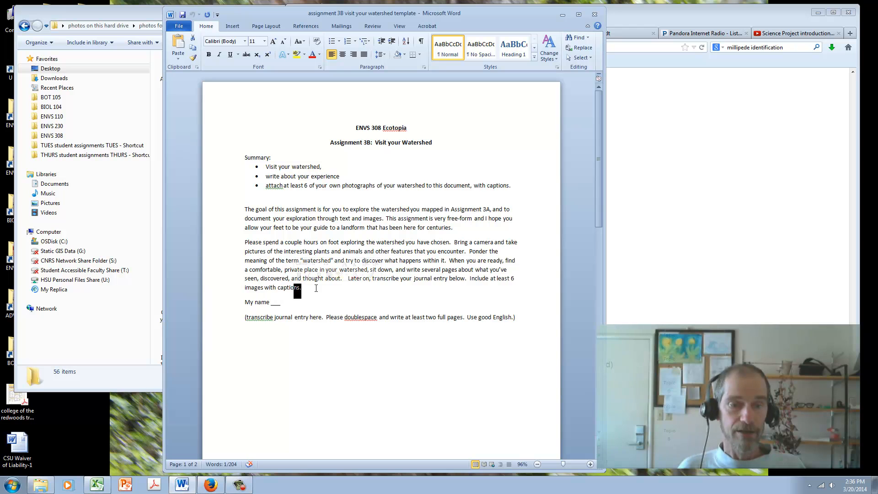
{"action": "left_click_drag", "start_coordinate": [244, 242], "coordinate": [301, 287]}
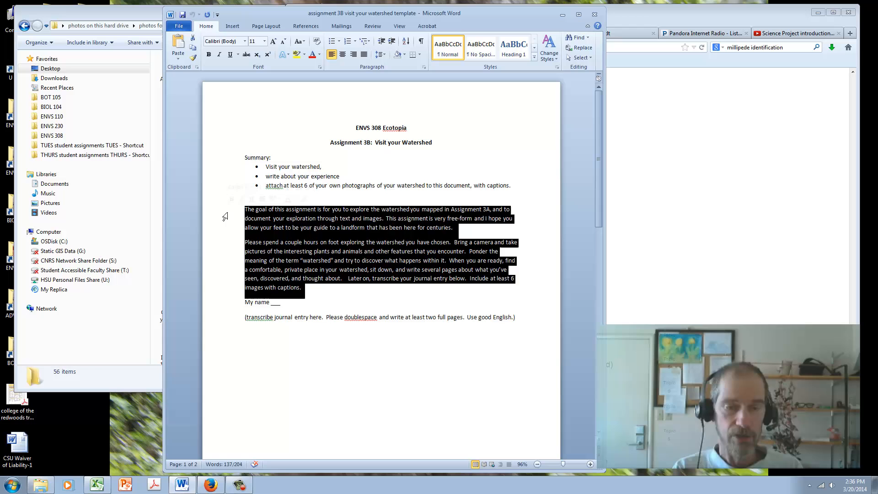
{"action": "type", "text": "Journal Entry:"}
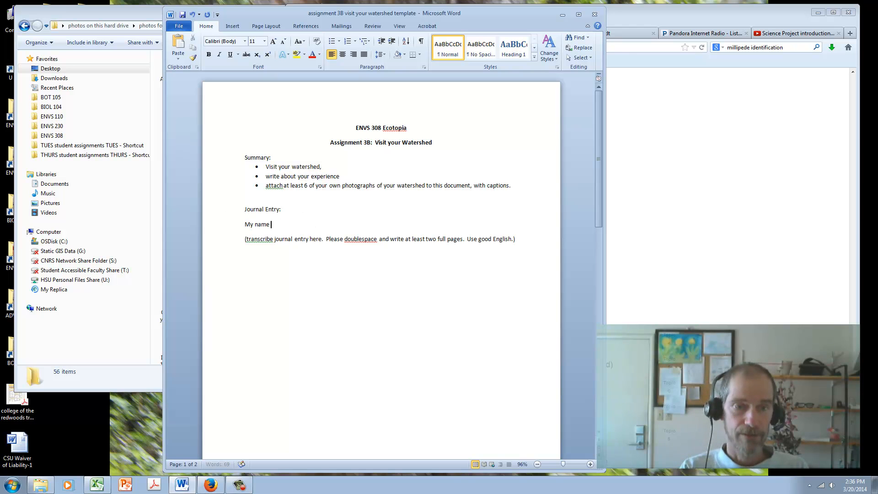
{"action": "type", "text": "Jack M"}
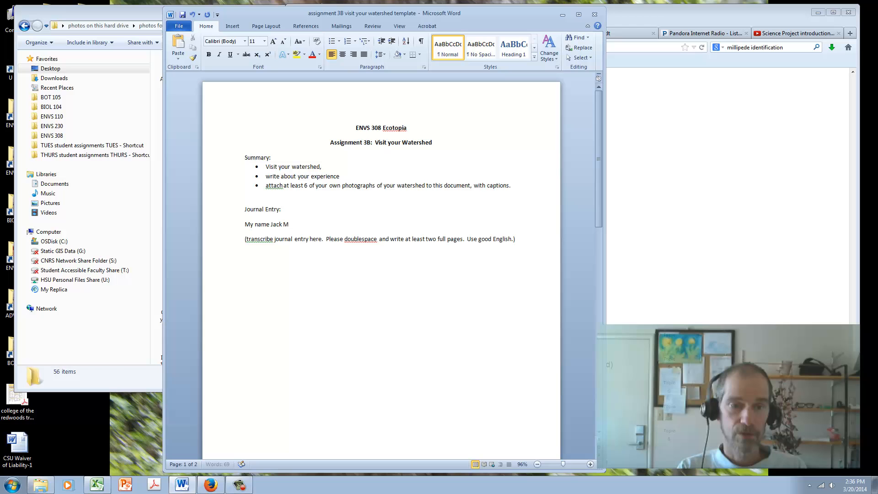
{"action": "type", "text": "urphy"}
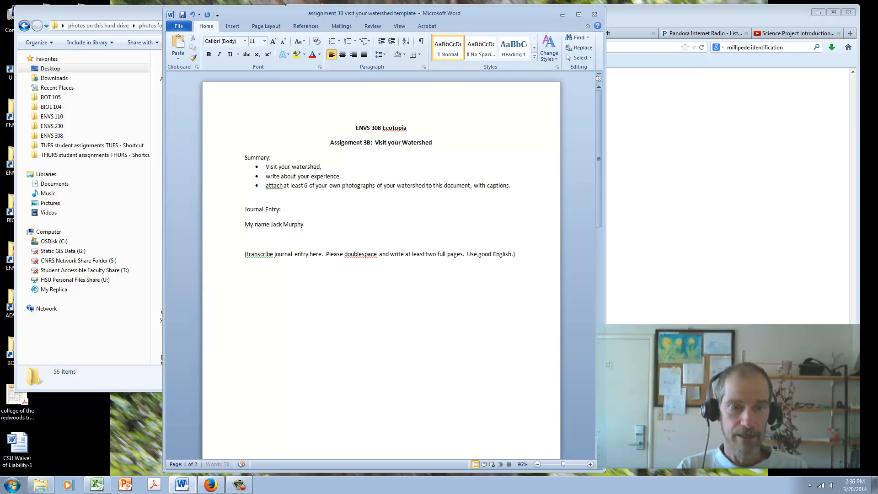
{"action": "type", "text": "I visited my water"}
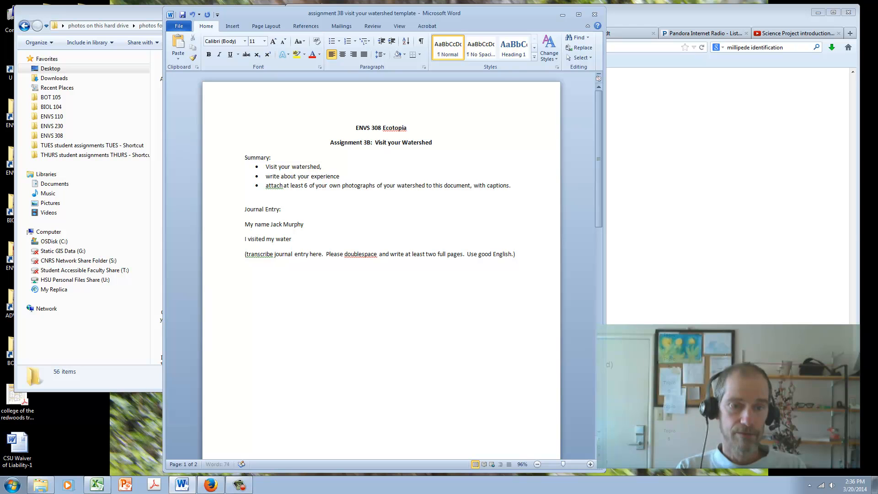
{"action": "type", "text": "shed"}
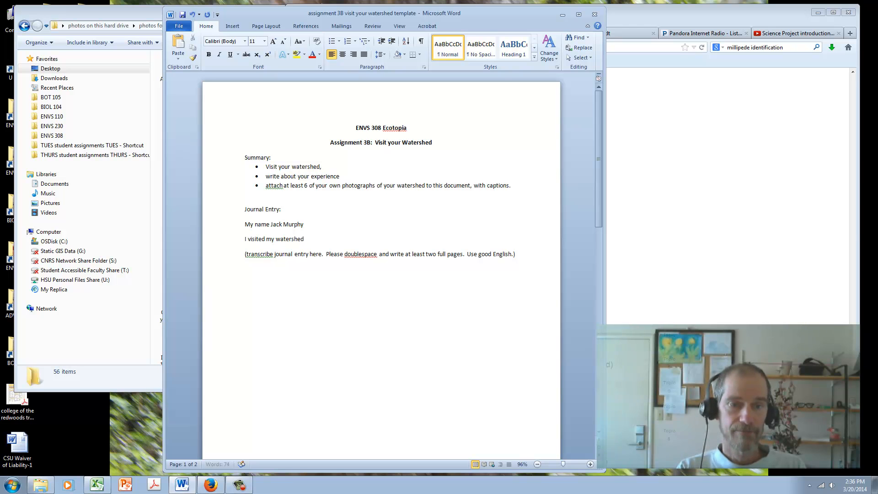
{"action": "type", "text": "yesterde"}
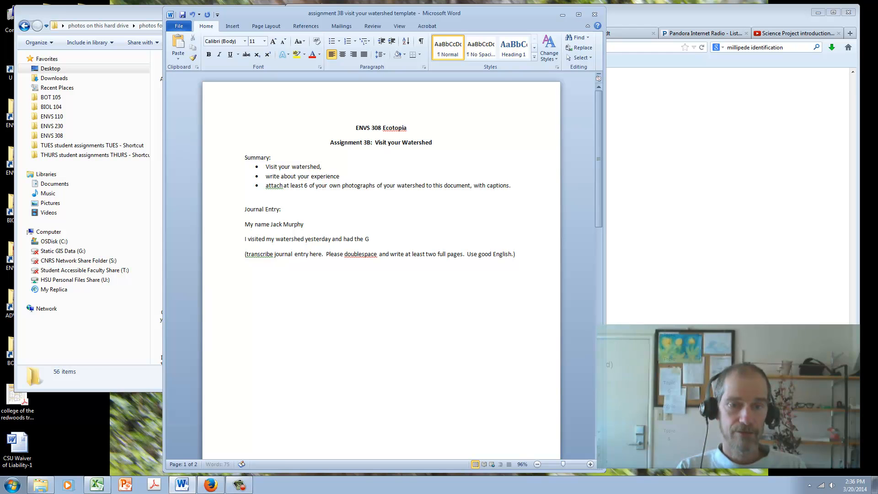
{"action": "type", "text": "REATEST TIN"}
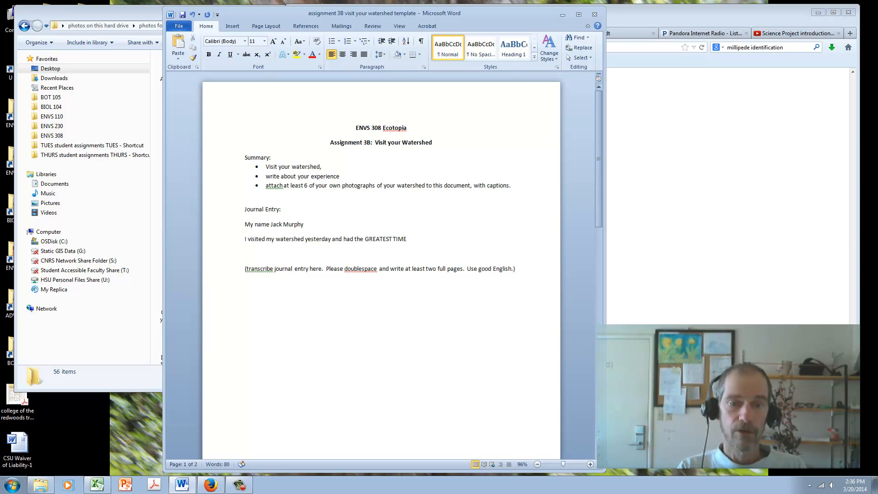
Type filler text on the lower blank line and scroll to page two
{"action": "left_click", "coordinate": [245, 254]}
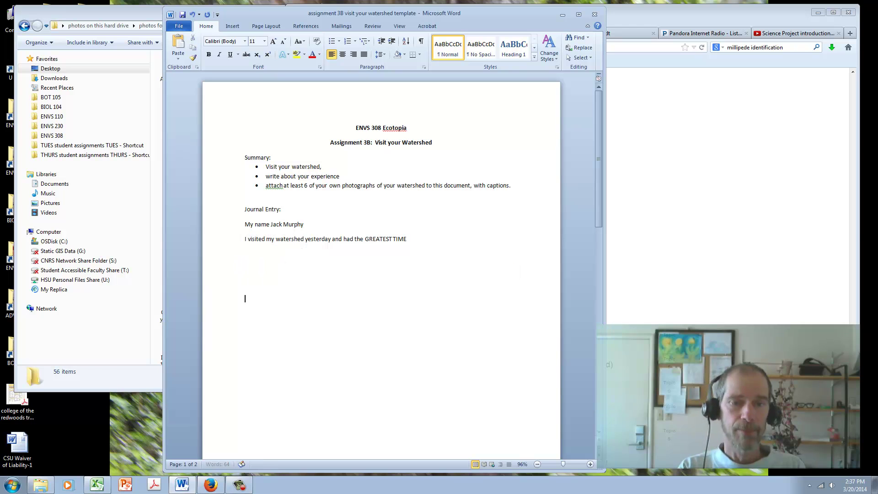
{"action": "type", "text": "lajdfldjs"}
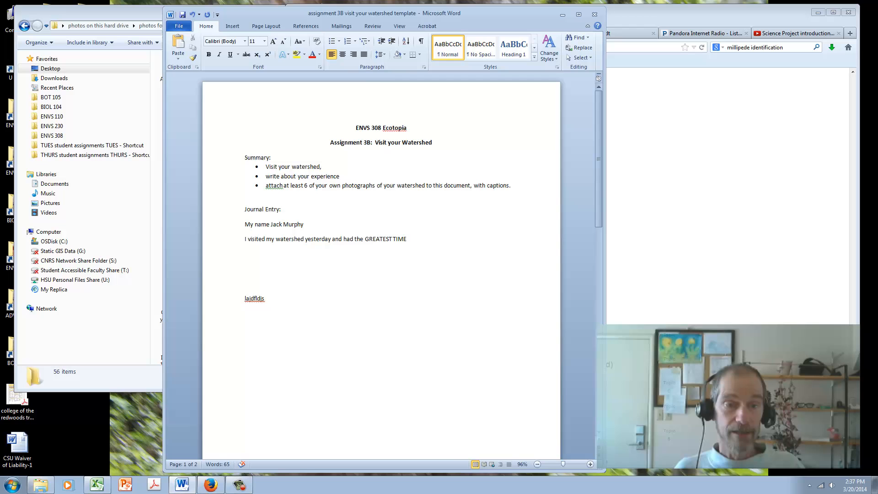
{"action": "scroll", "scroll_direction": "down", "scroll_amount": 3}
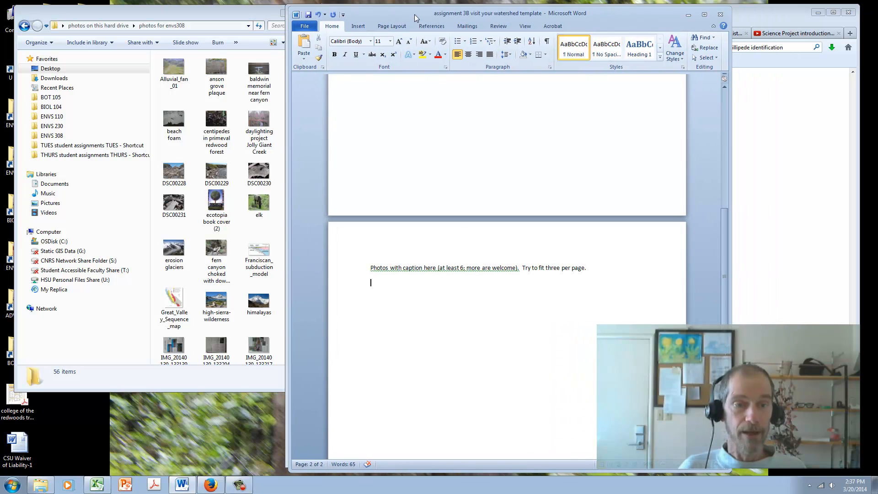
Place the elk photo from the 'photos for envs308' folder below the photo instruction line
{"action": "left_click", "coordinate": [259, 203]}
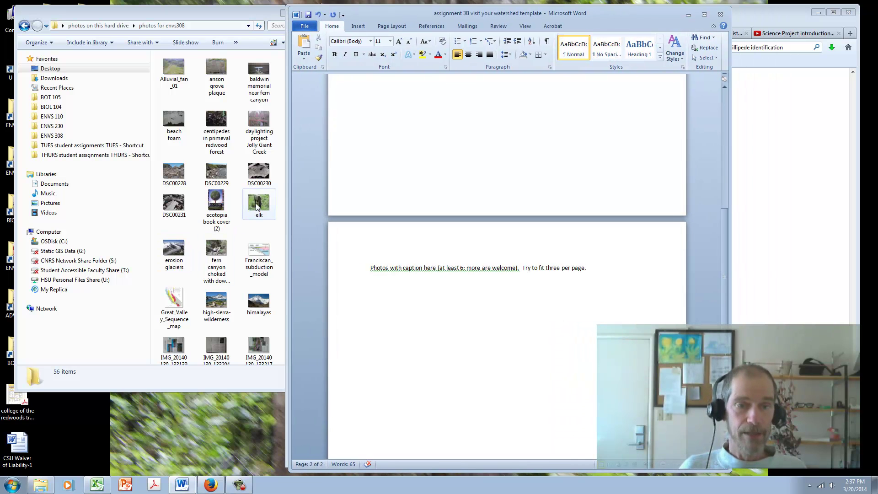
{"action": "left_click", "coordinate": [259, 201]}
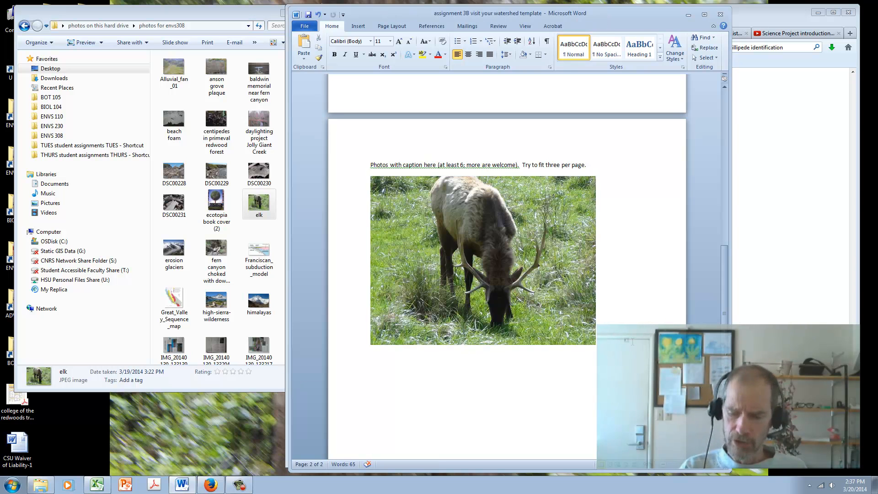
Caption the elk photo 'Here is an...' noting it was dangerous passing it to the beach
{"action": "type", "text": "H"}
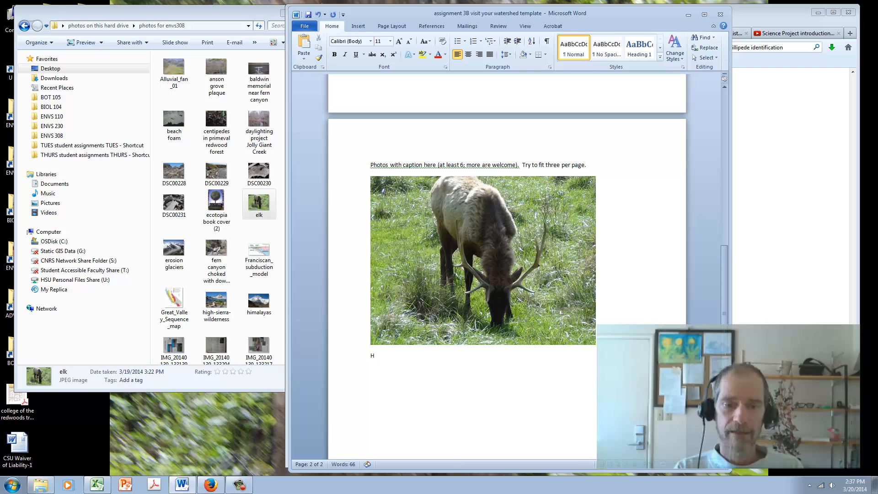
{"action": "type", "text": "ere is an elk that I walked by to get to the beach!  That"}
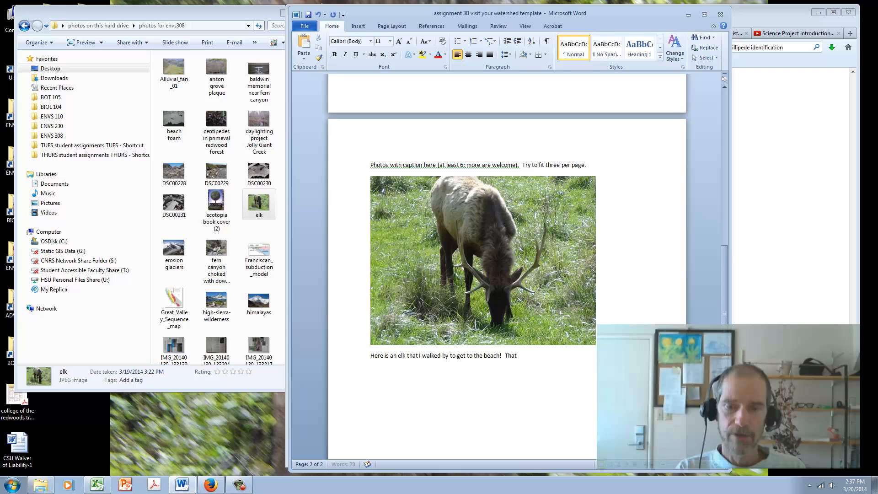
{"action": "type", "text": "was dangerous so don’t do what I do."}
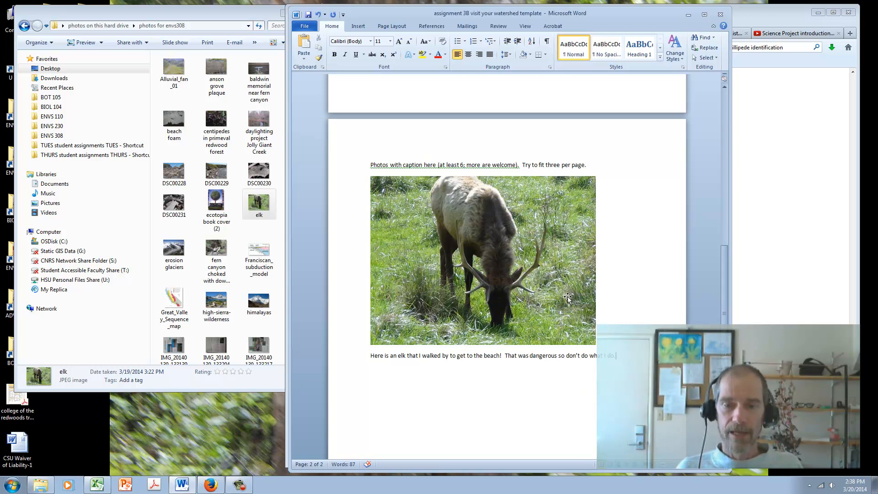
{"action": "left_click", "coordinate": [482, 260]}
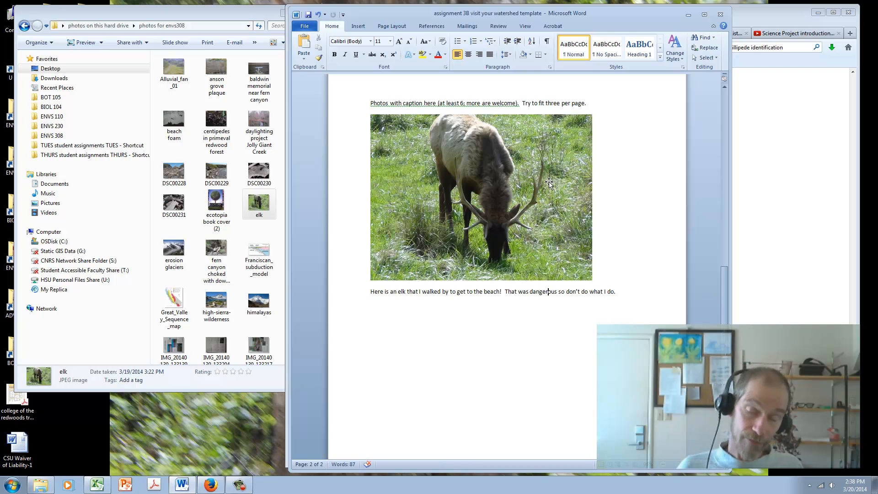
{"action": "scroll", "scroll_direction": "down", "scroll_amount": 3}
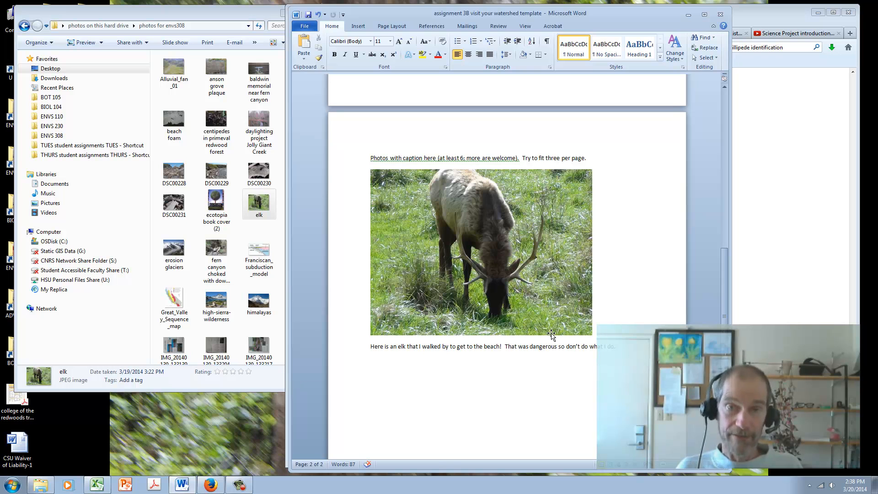
{"action": "mouse_move", "coordinate": [536, 312]}
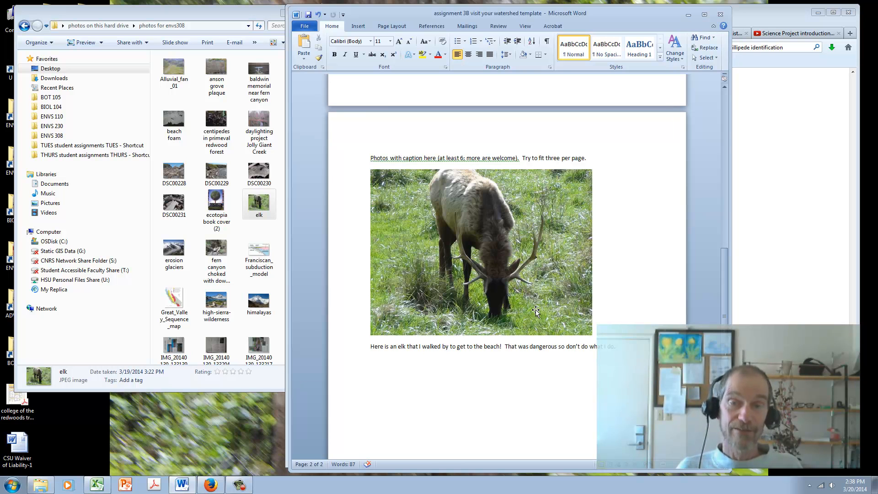